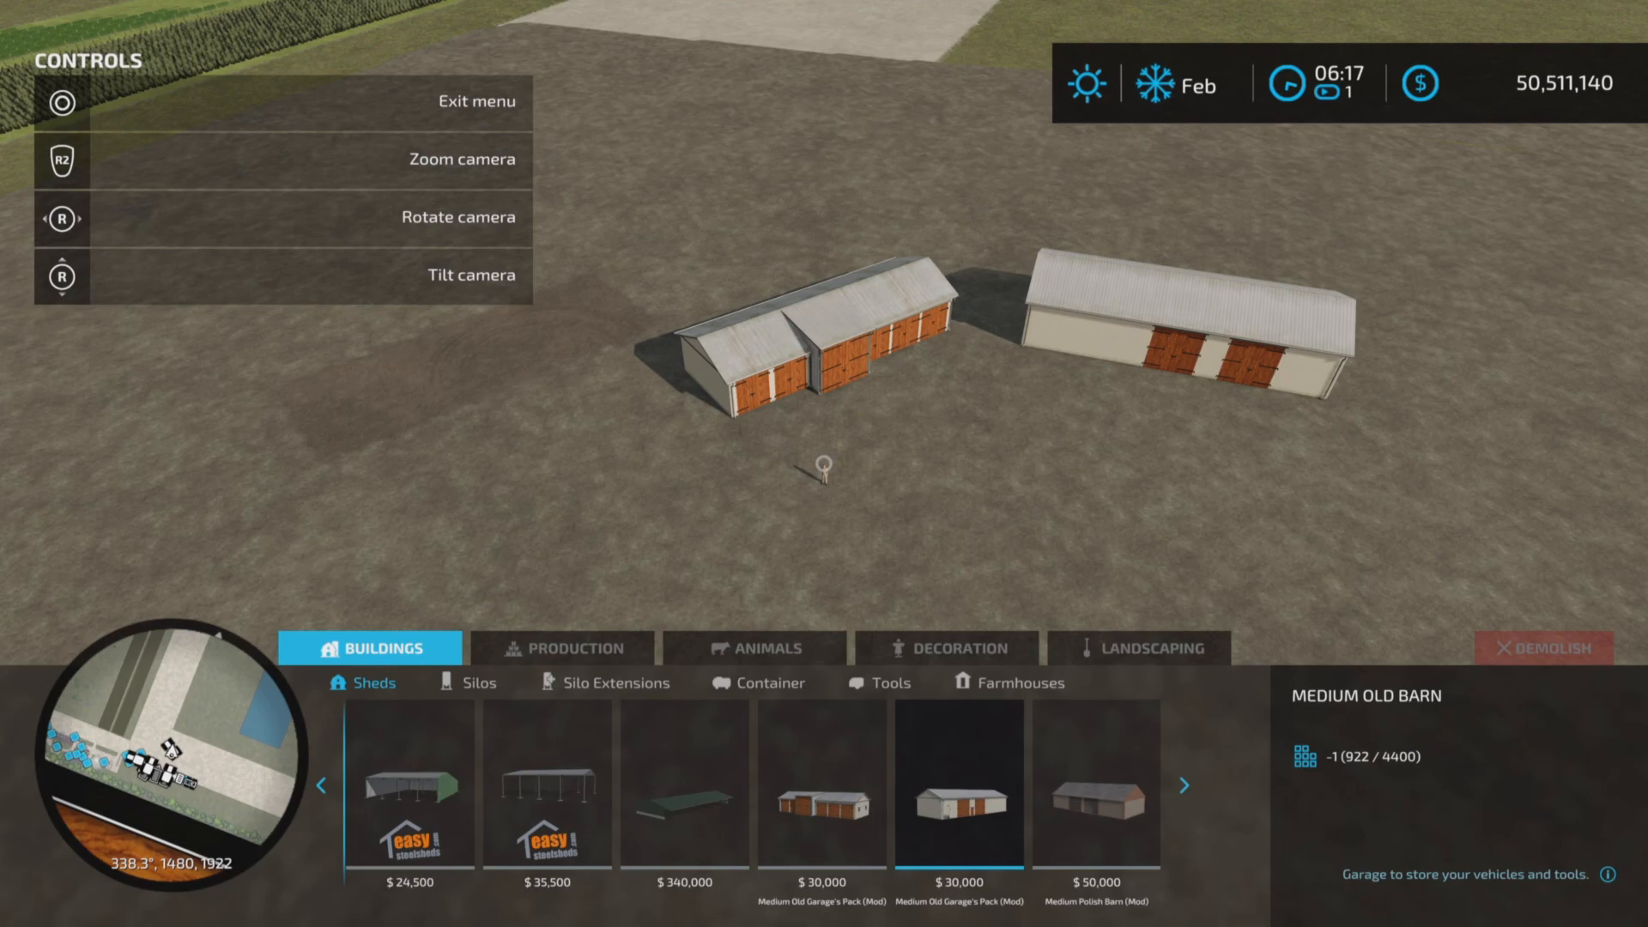
Step: Select the Medium Old Barn and then the Medium Garage entries to view their details
left_click(824, 784)
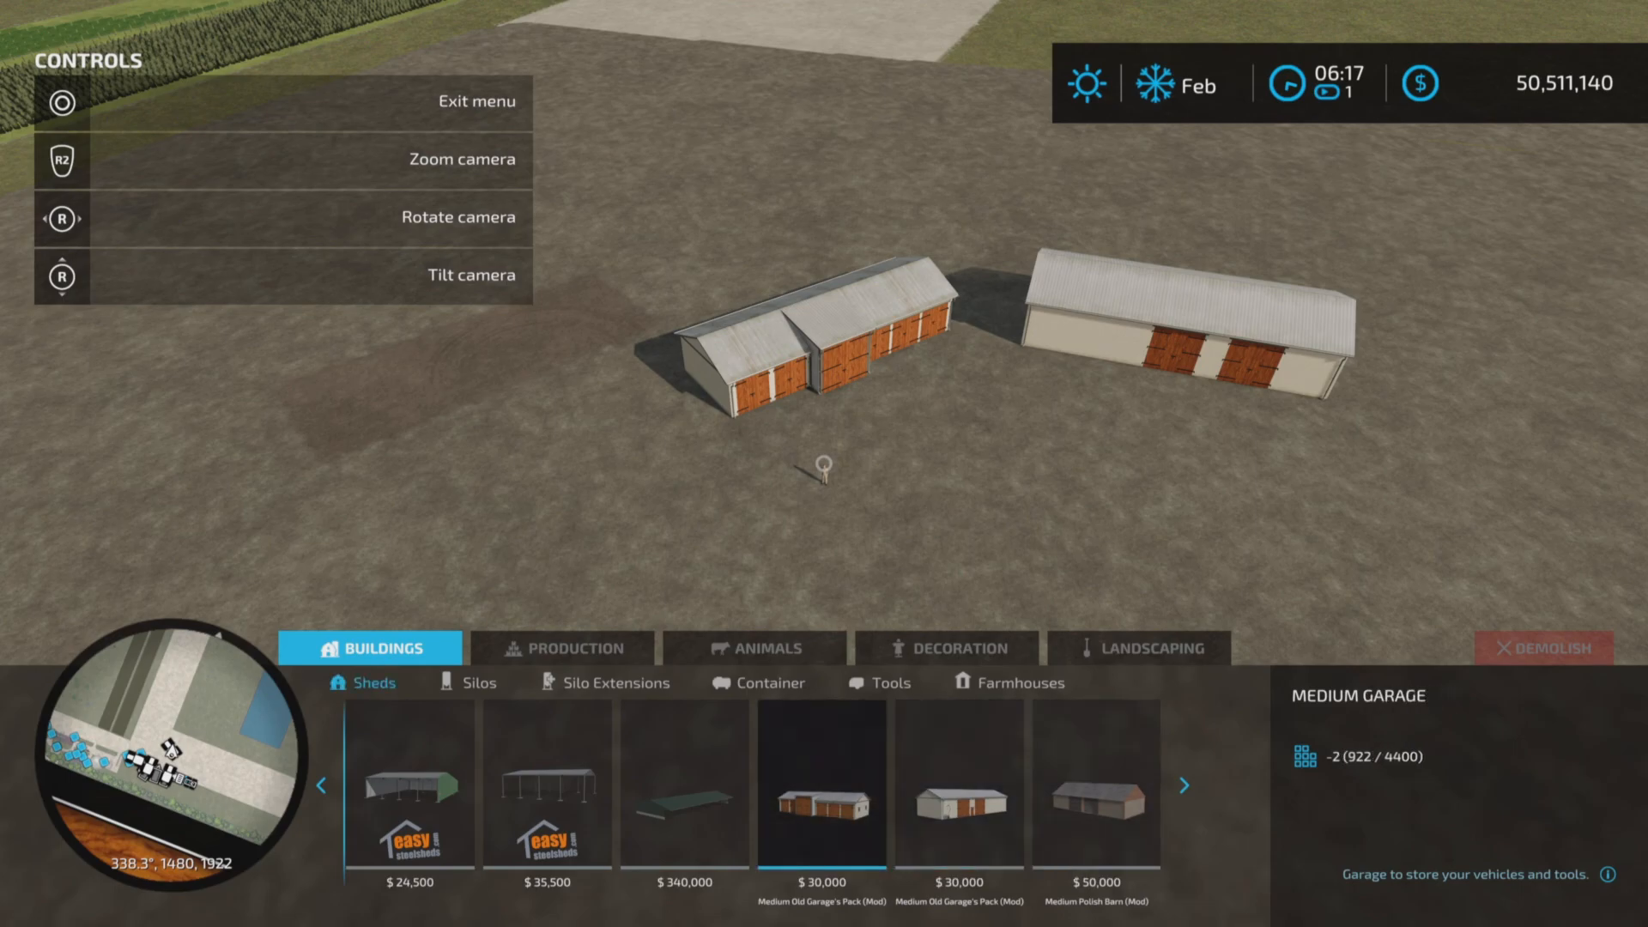
left_click(824, 783)
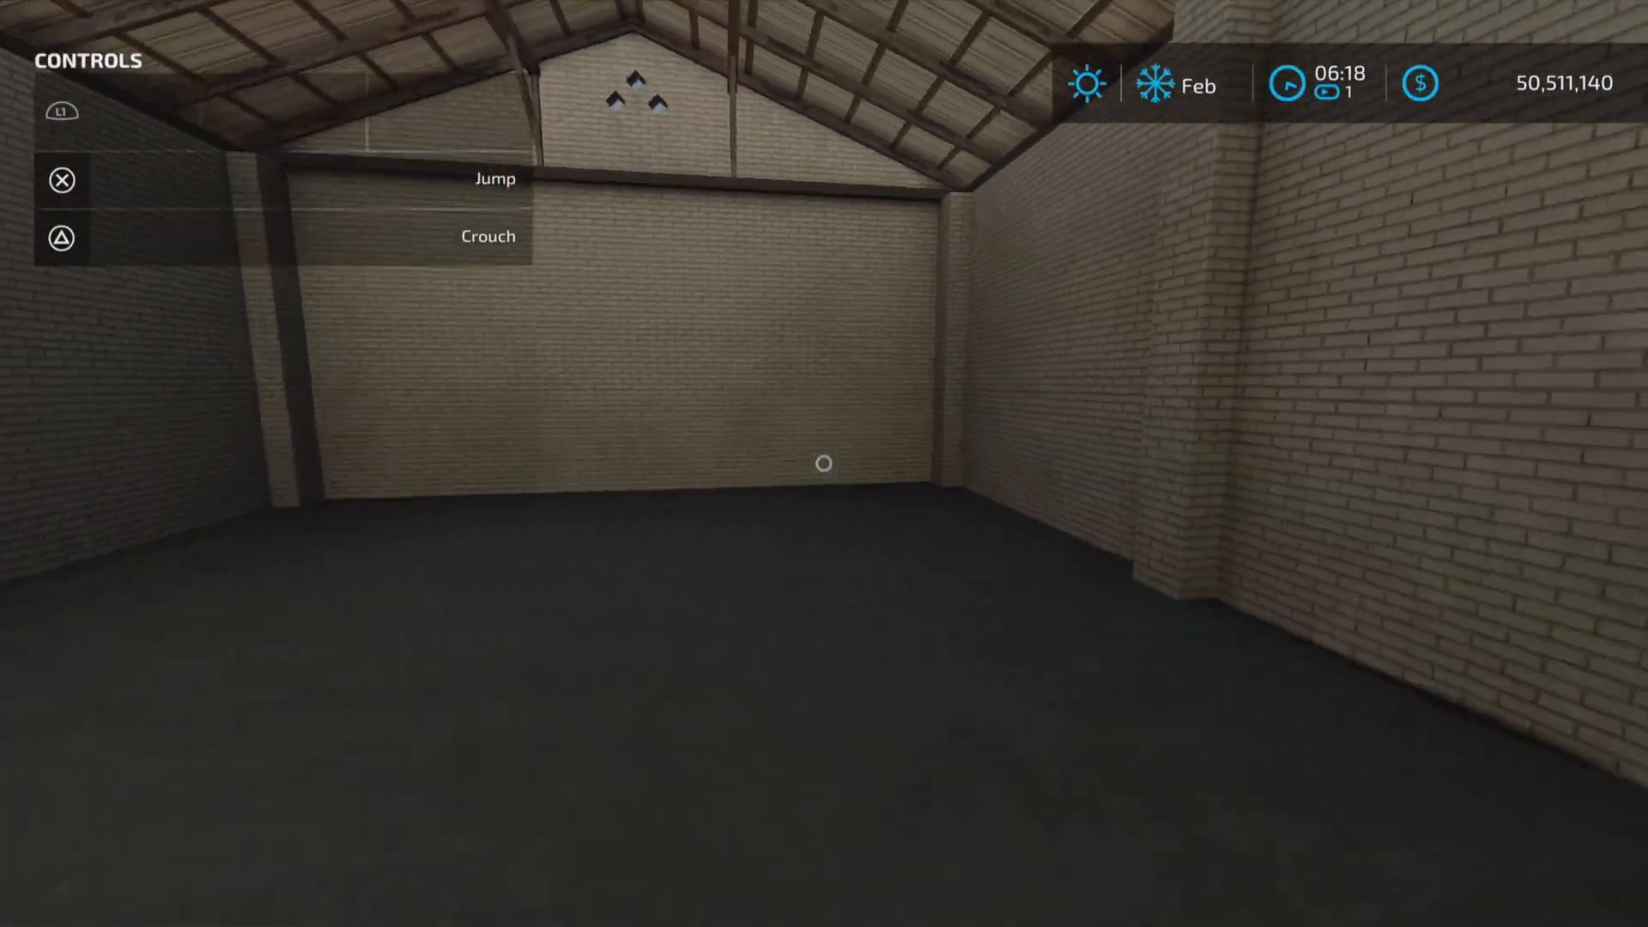
mouse_move(824, 463)
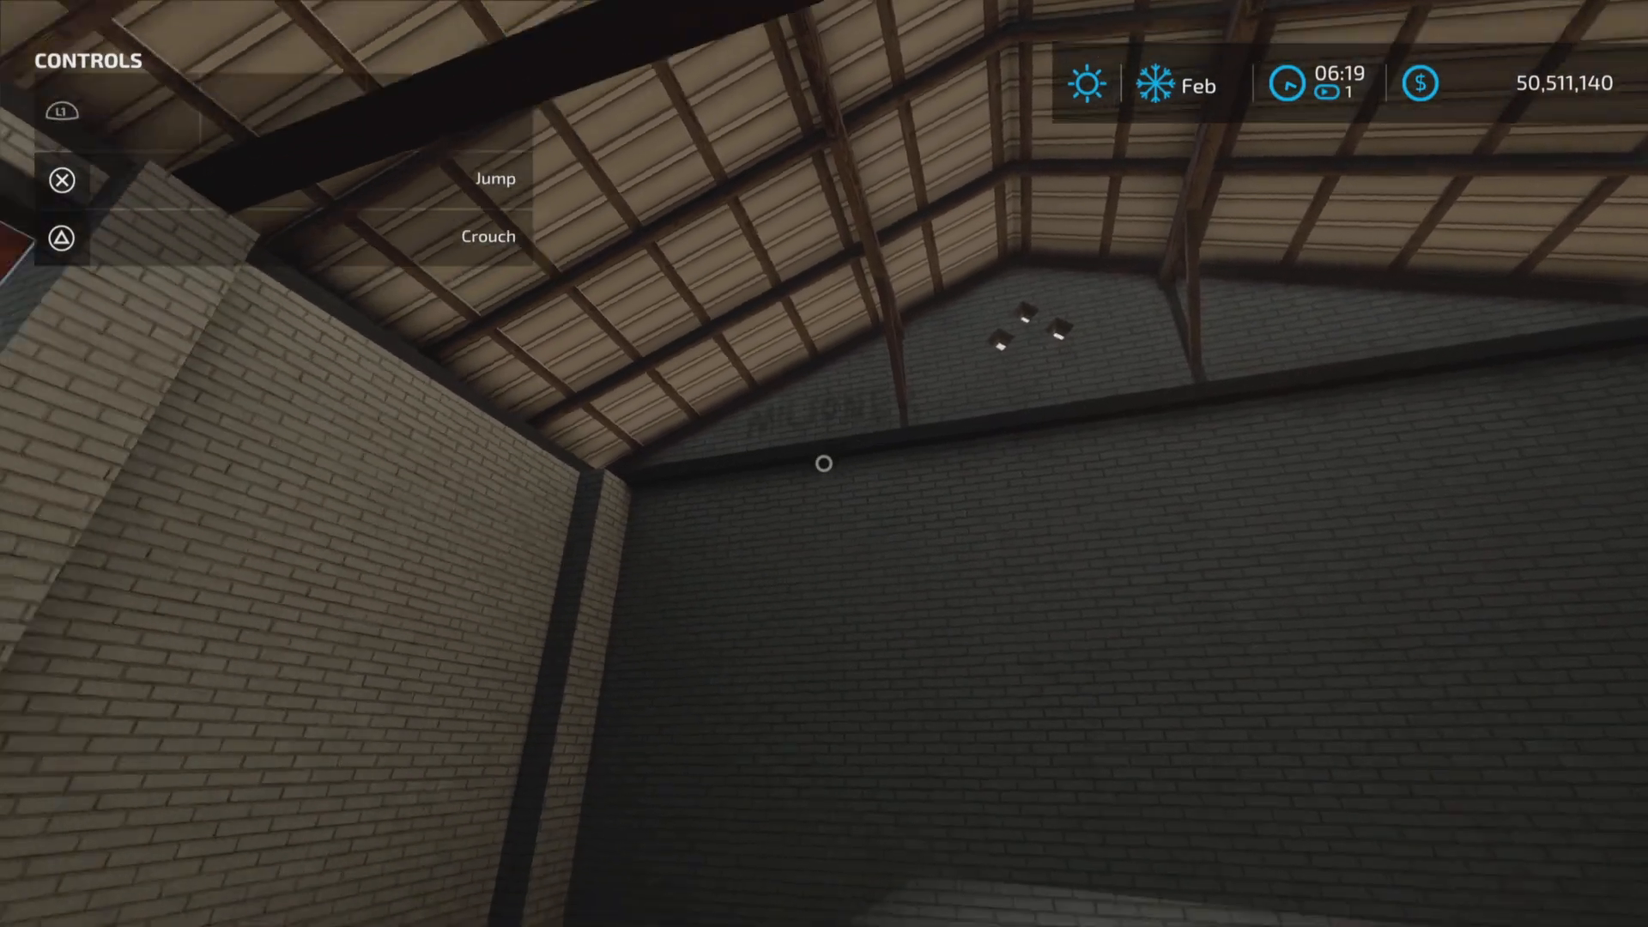
mouse_move(824, 463)
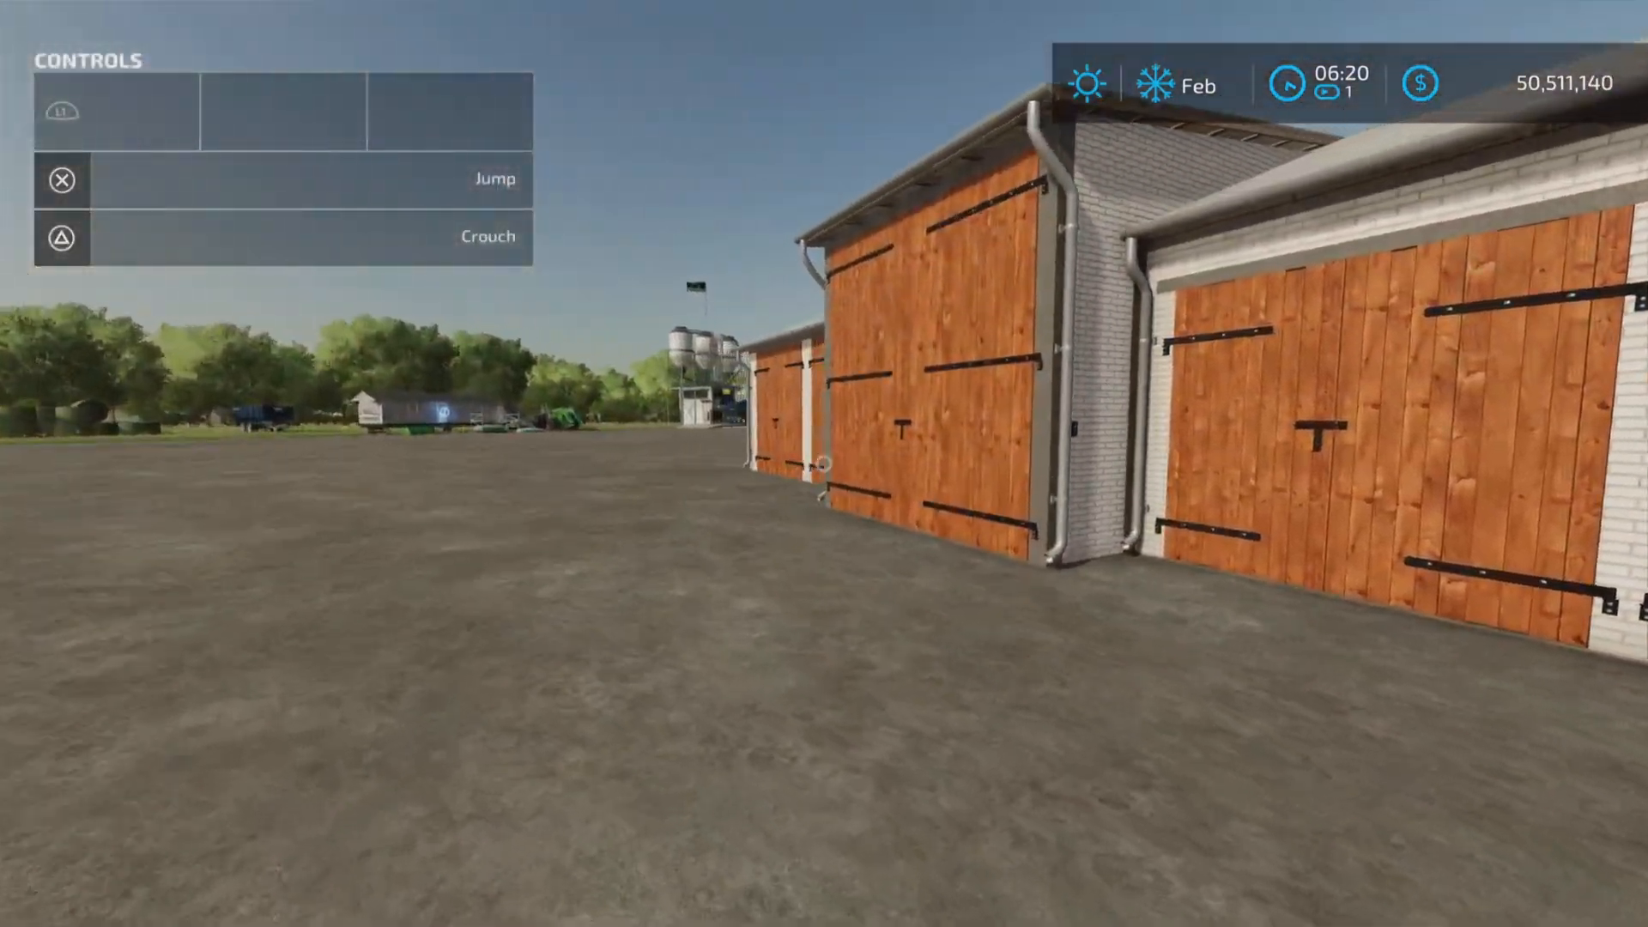
mouse_move(824, 463)
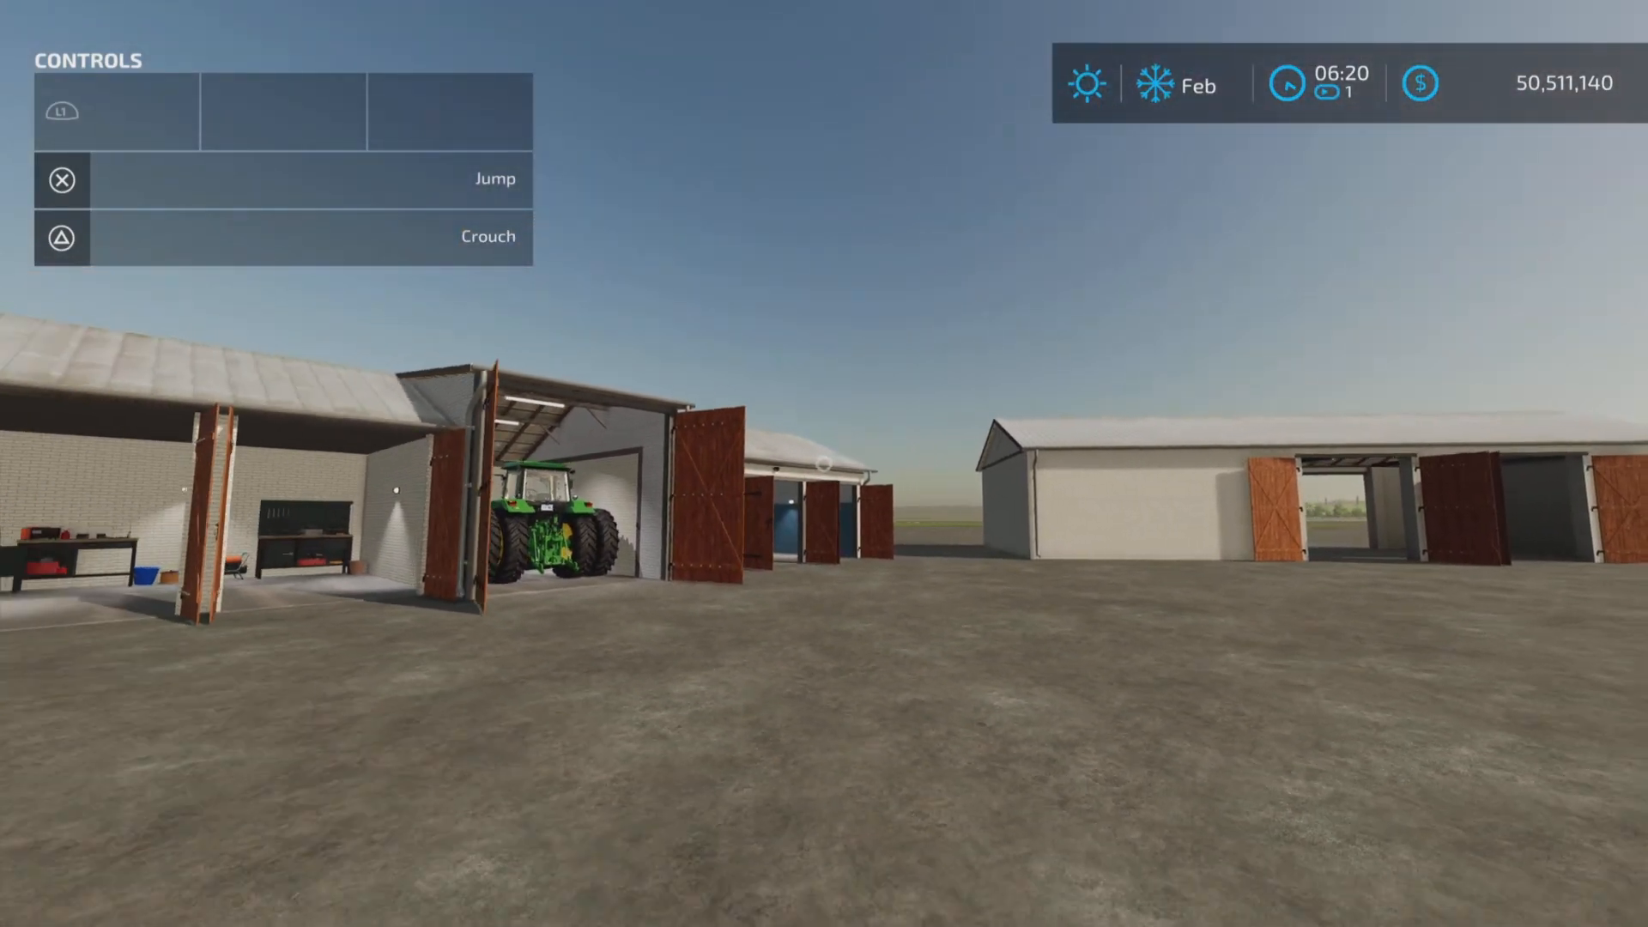
mouse_move(824, 464)
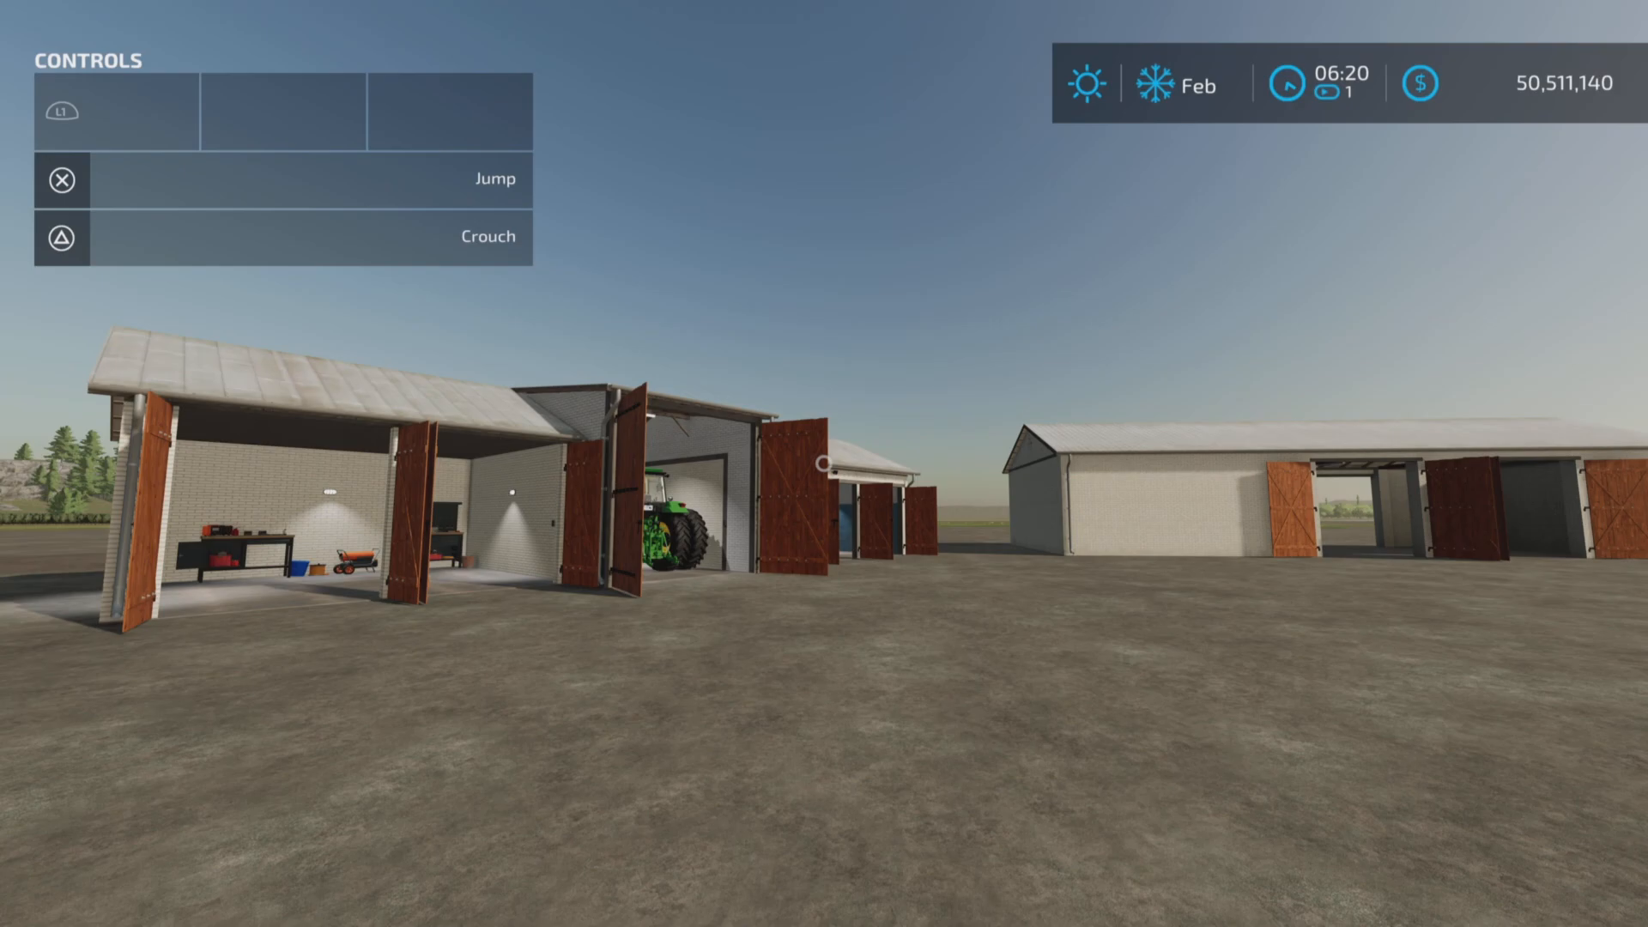
mouse_move(824, 473)
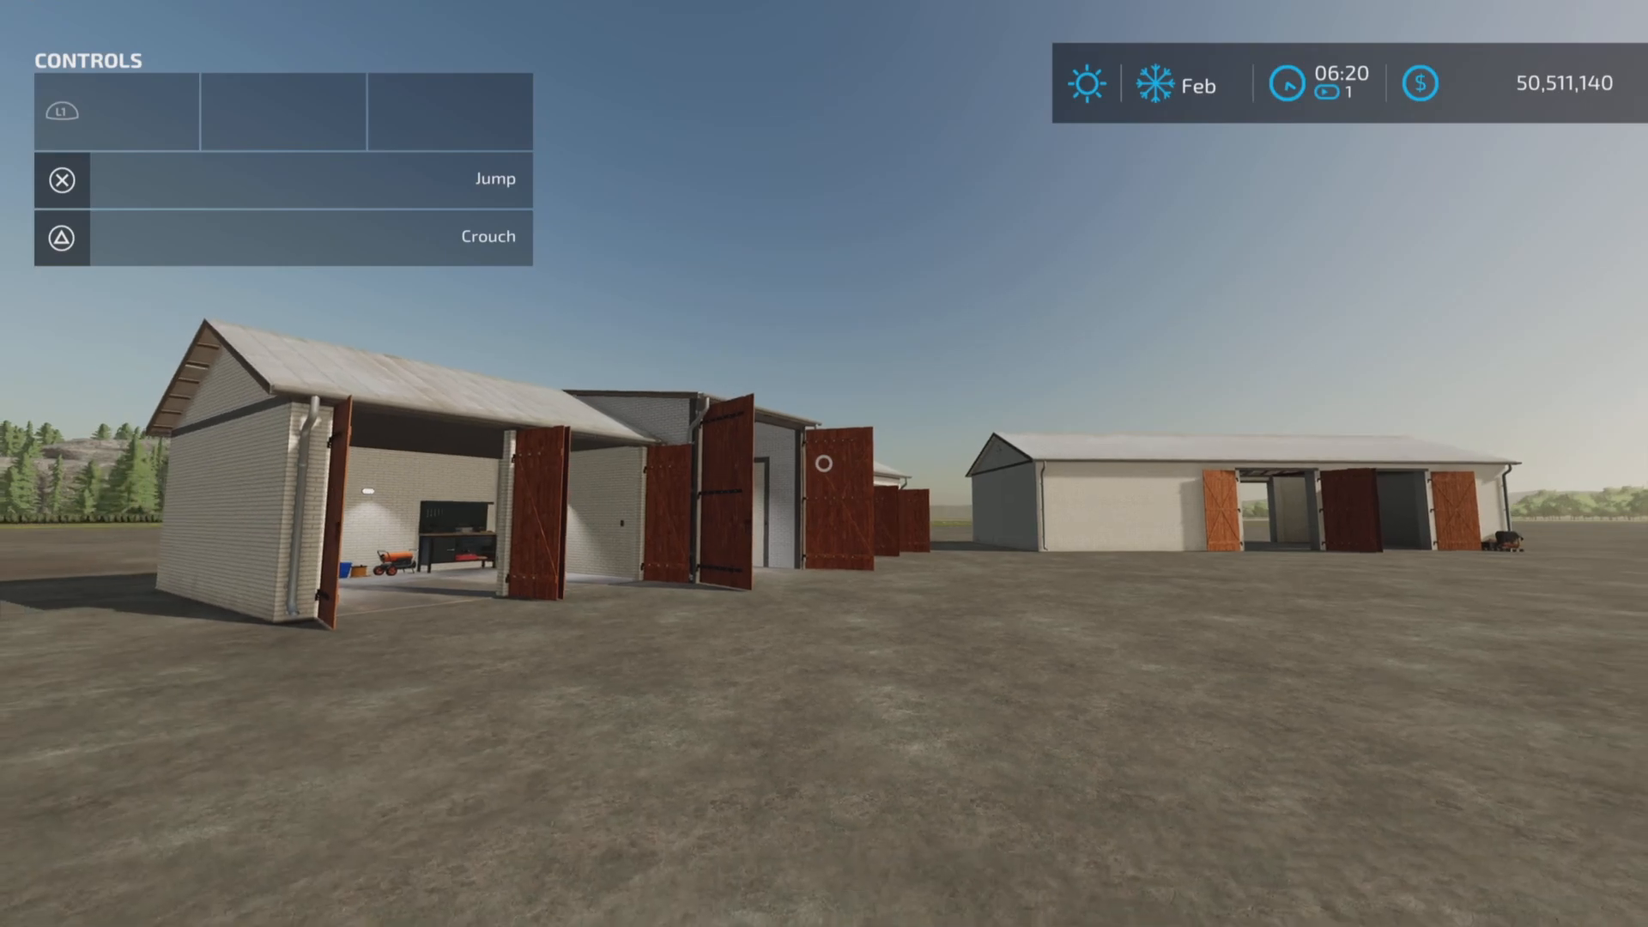